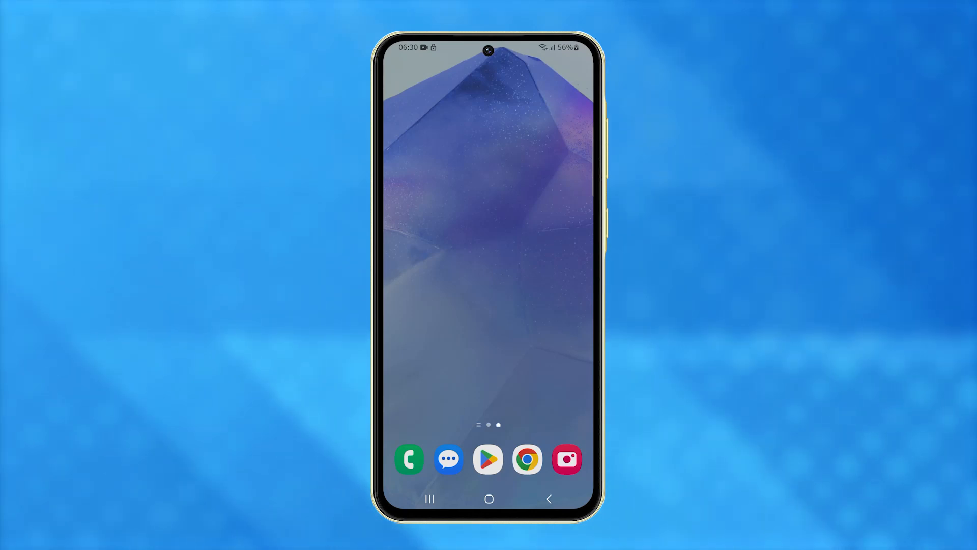
Step: Launch Samsung Messages from the dock to its conversations inbox
{"action": "scroll", "scroll_direction": "down", "scroll_amount": 3}
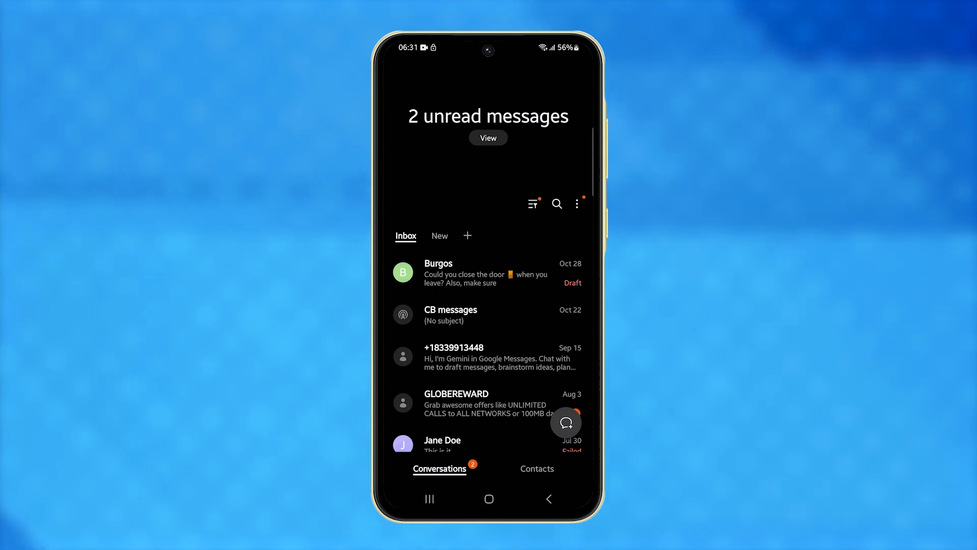
Step: Open Messages settings from the inbox's three-dot More options menu
{"action": "left_click", "coordinate": [575, 204]}
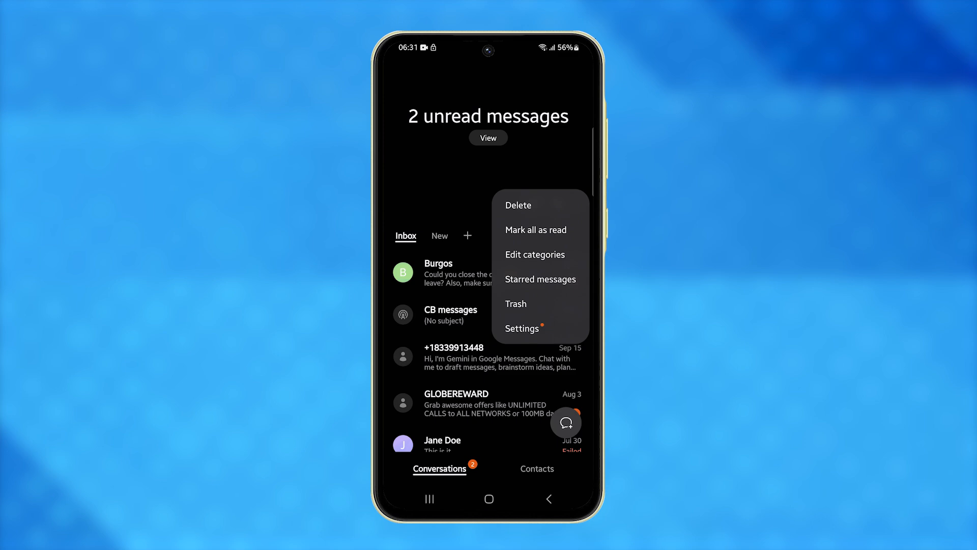
{"action": "left_click", "coordinate": [523, 329]}
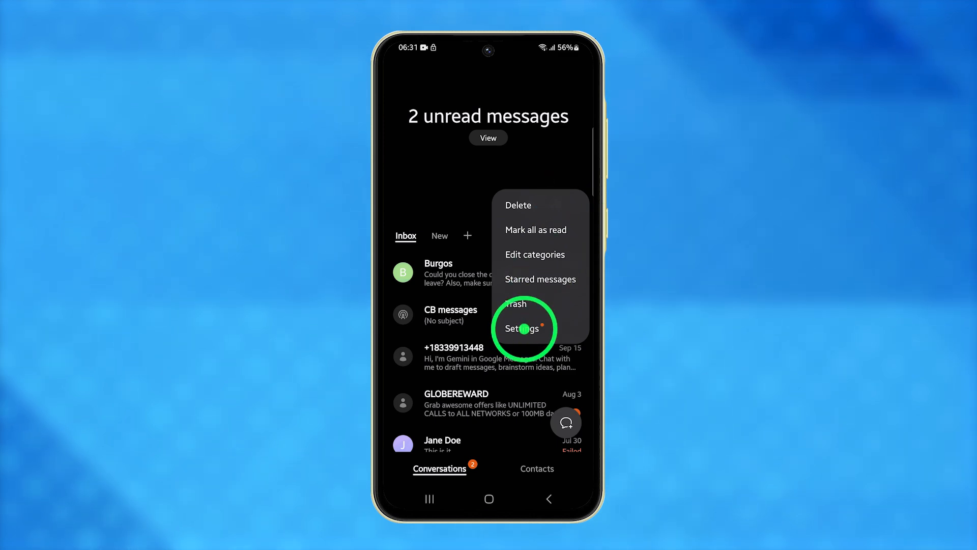
{"action": "left_click", "coordinate": [522, 329]}
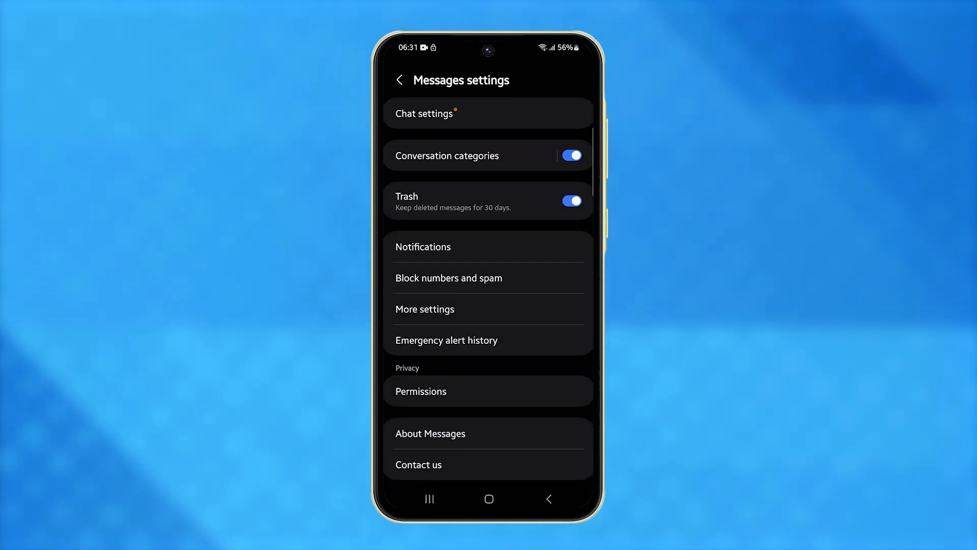
Step: Open app notification settings and toggle the Lock screen tile, ending on Allowed
{"action": "left_click", "coordinate": [422, 247]}
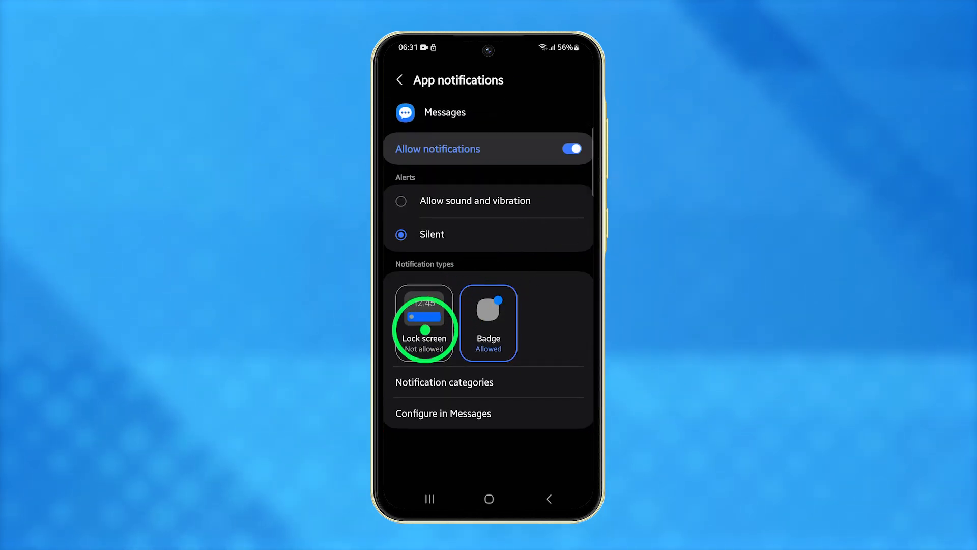
{"action": "left_click", "coordinate": [424, 323]}
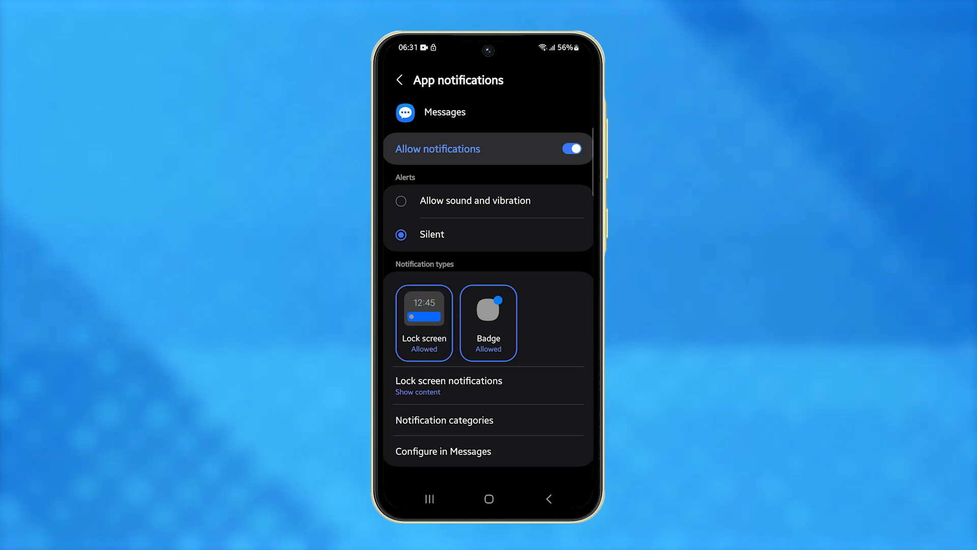
{"action": "left_click", "coordinate": [424, 323]}
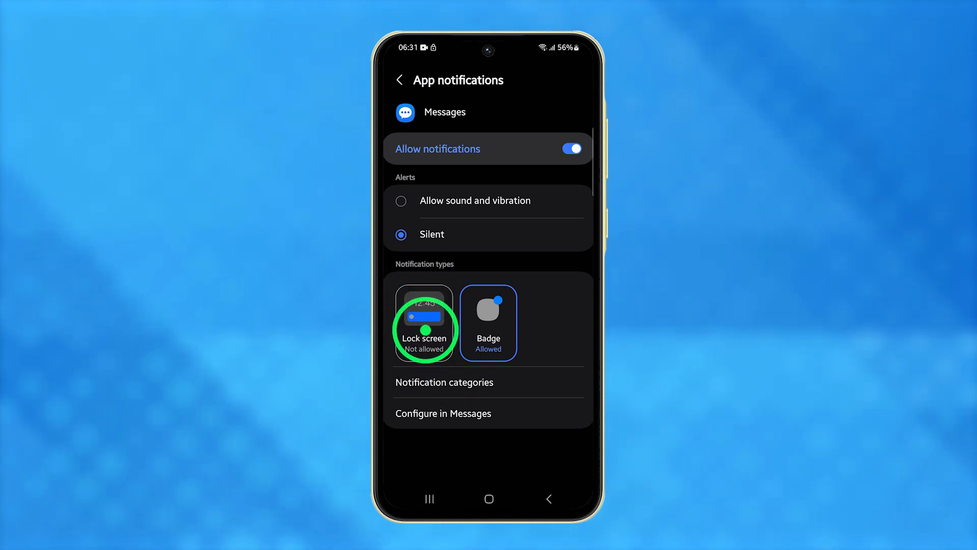
{"action": "left_click", "coordinate": [424, 321]}
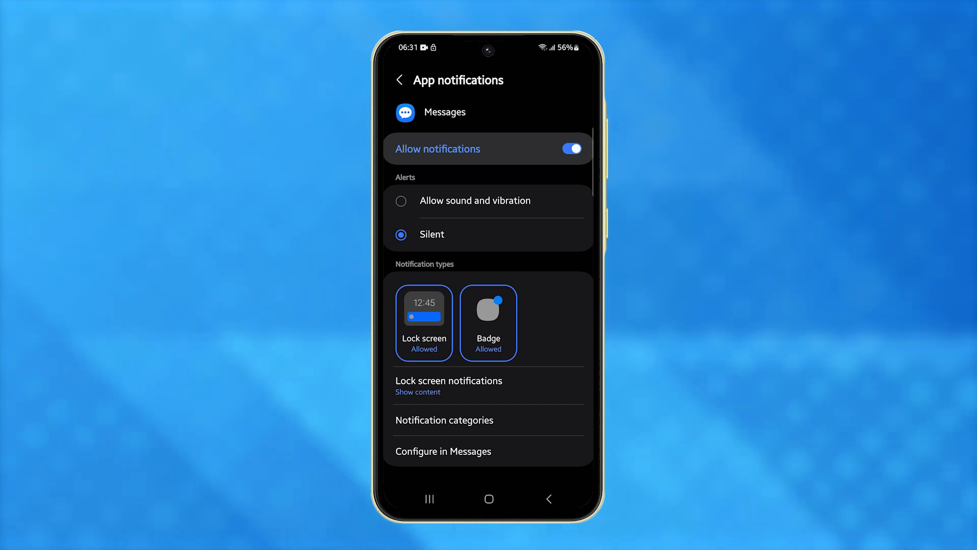
Step: Set alerts to Allow sound and vibration and set Lock screen to Not allowed
{"action": "left_click", "coordinate": [401, 200]}
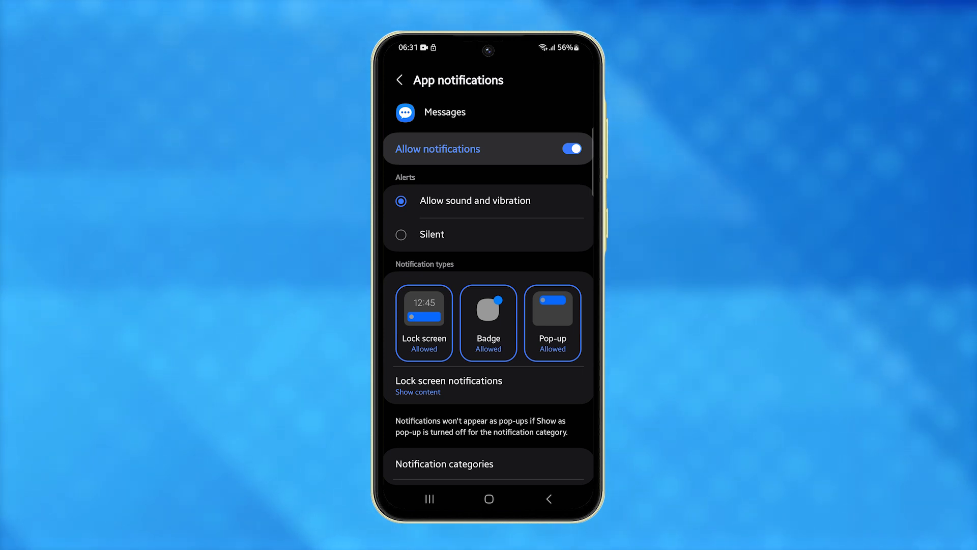
{"action": "left_click", "coordinate": [424, 322]}
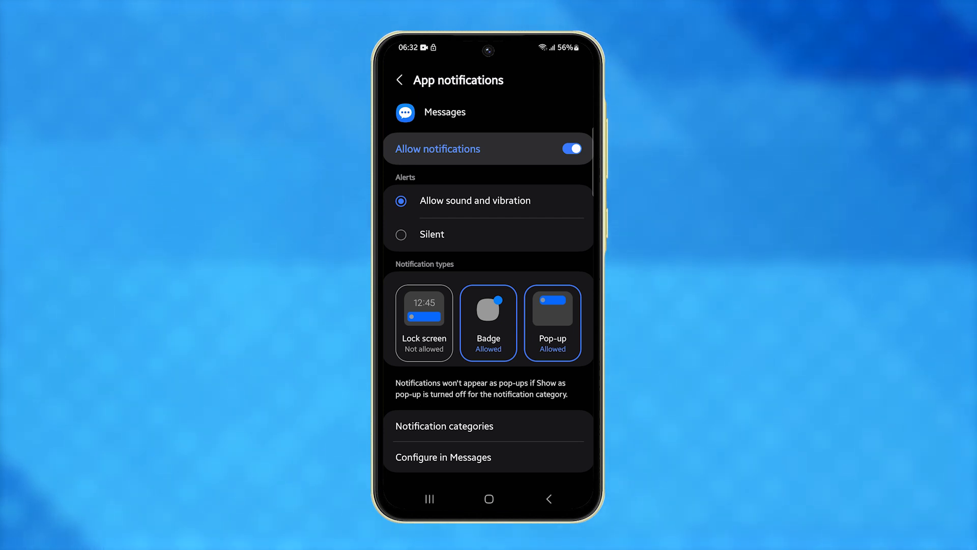
Step: Open the New messages notification category and bring up its lock screen display choices
{"action": "left_click", "coordinate": [442, 426]}
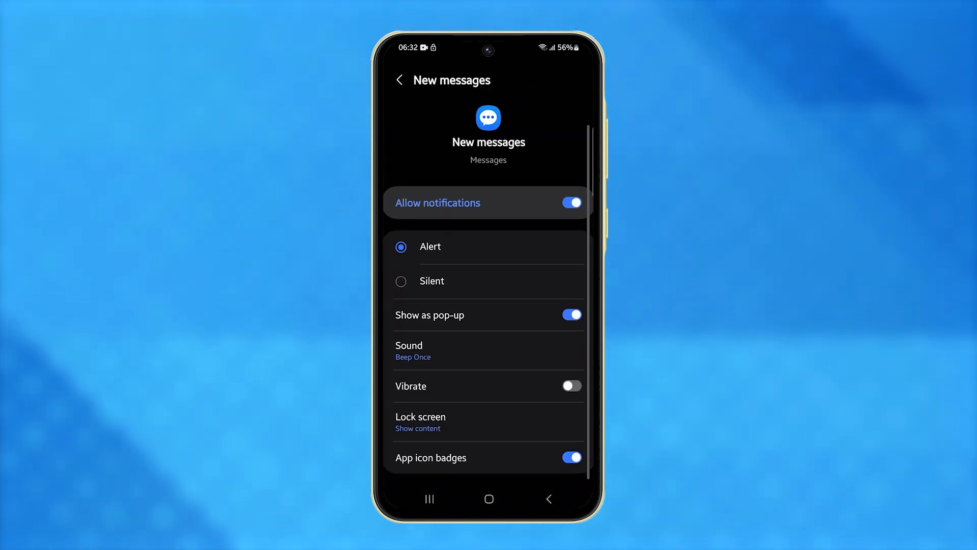
{"action": "left_click", "coordinate": [421, 421]}
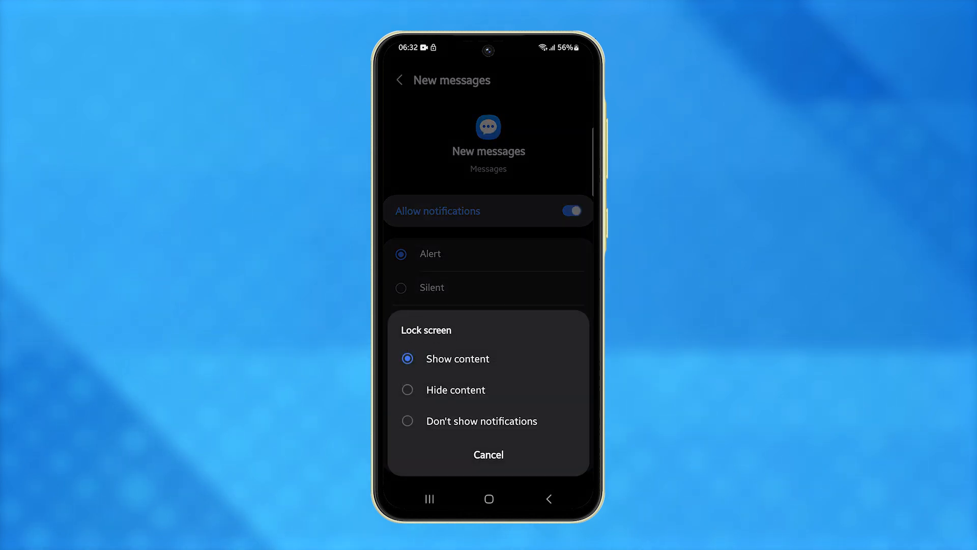